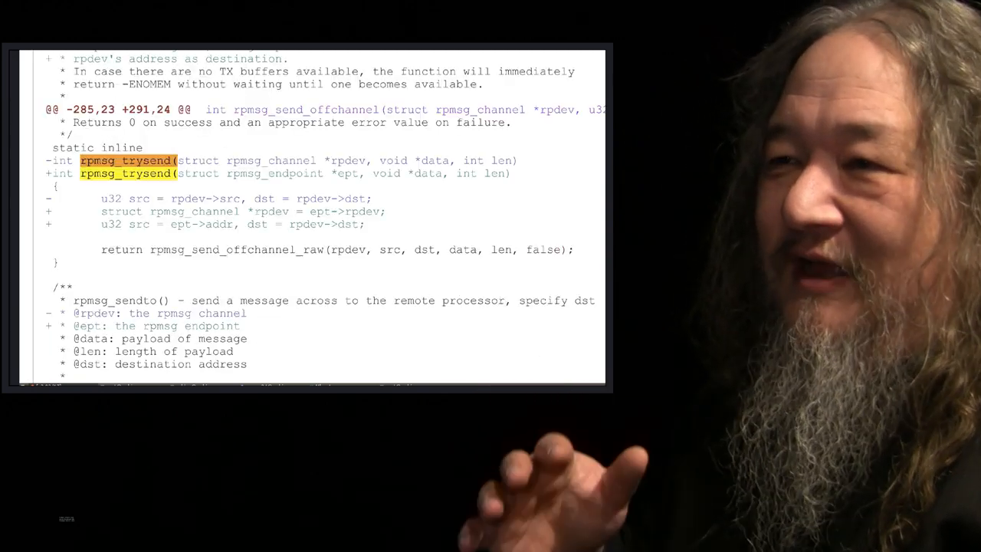
mouse_move(349, 268)
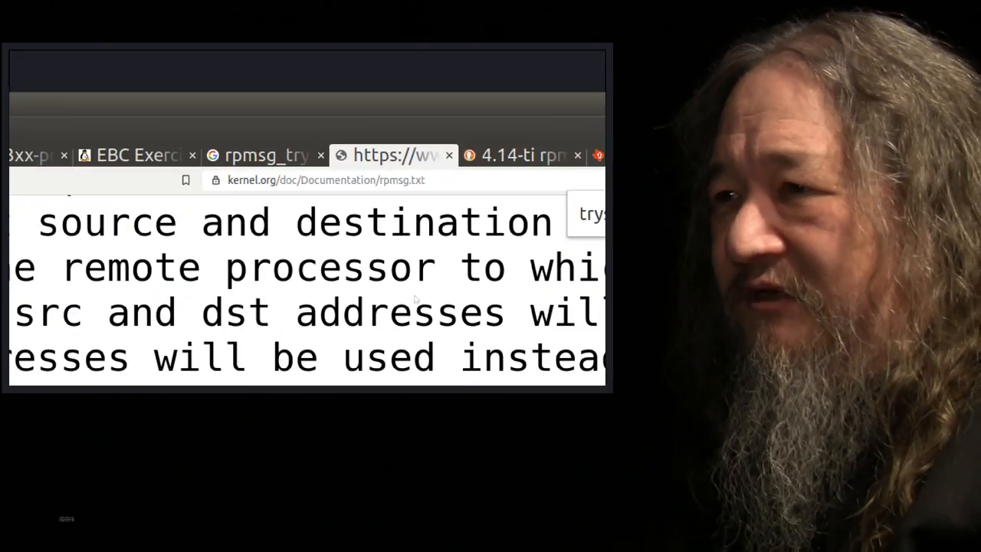
scroll(down, 3)
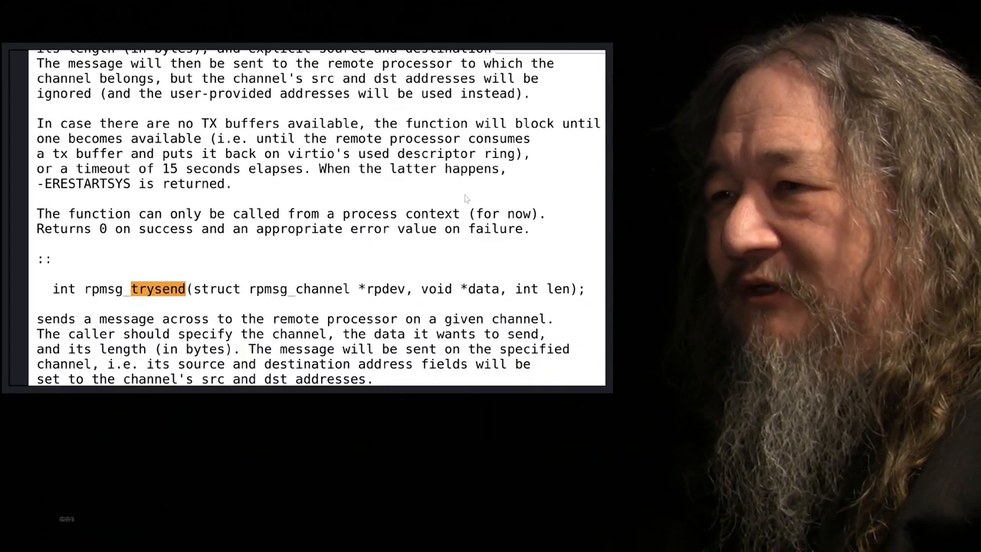
scroll(down, 3)
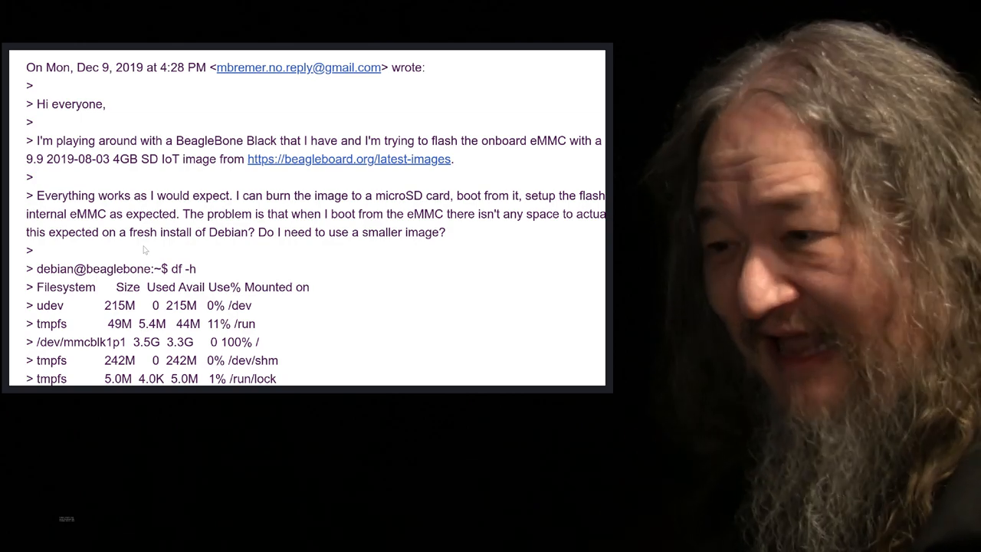
scroll(down, 3)
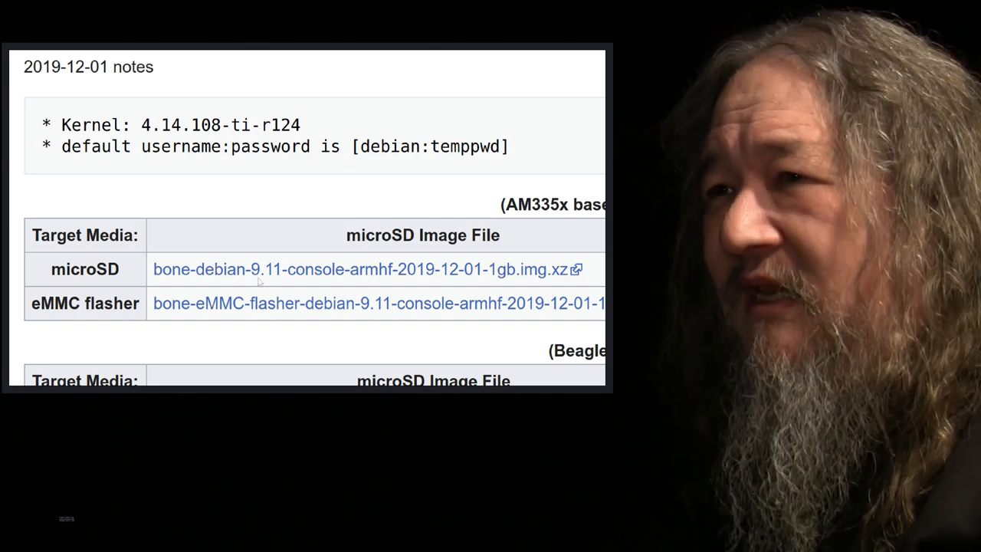
mouse_move(233, 203)
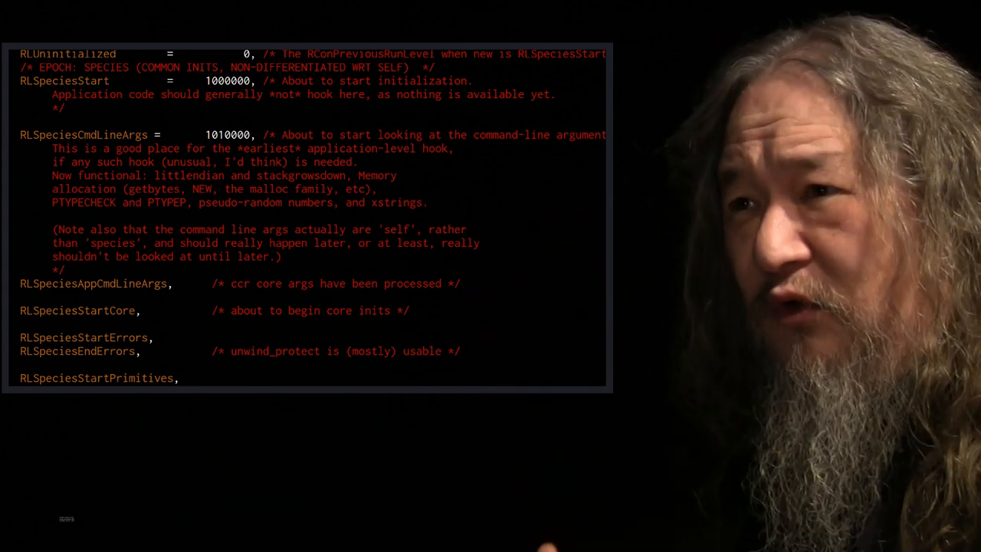
mouse_move(232, 151)
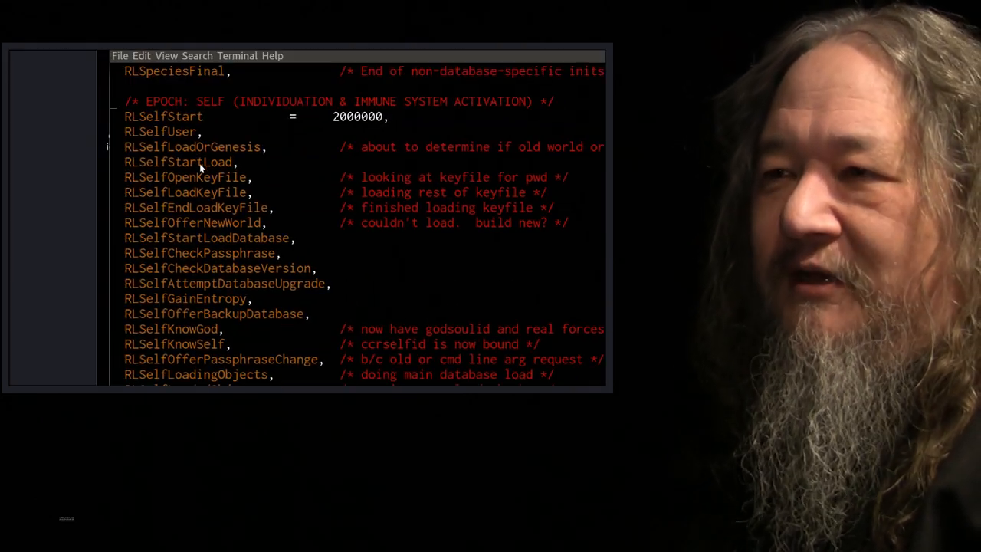
scroll(down, 3)
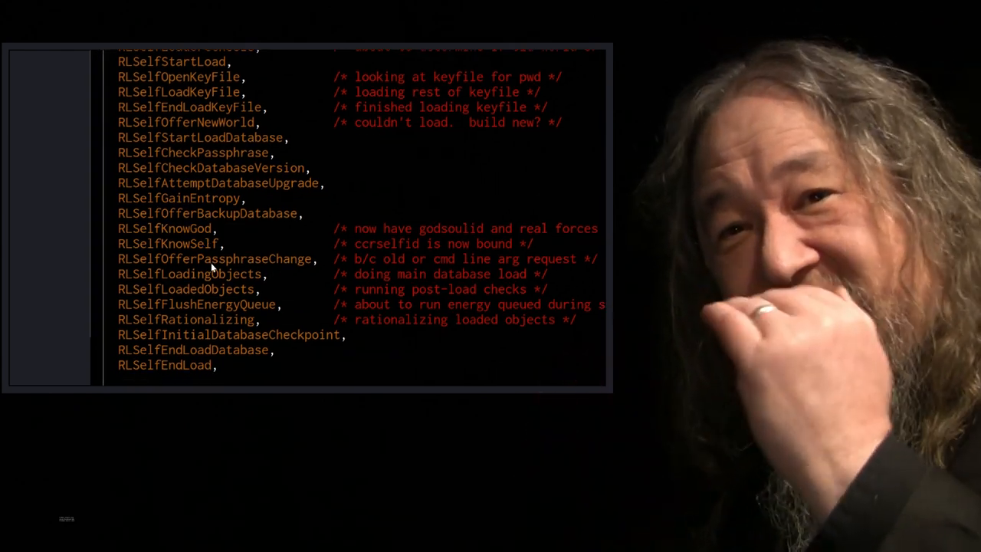
scroll(down, 3)
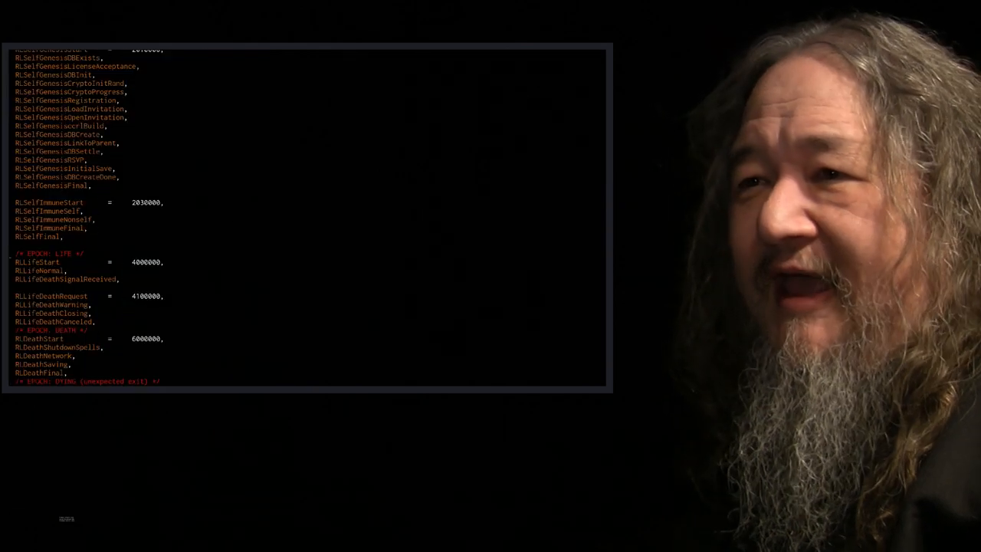